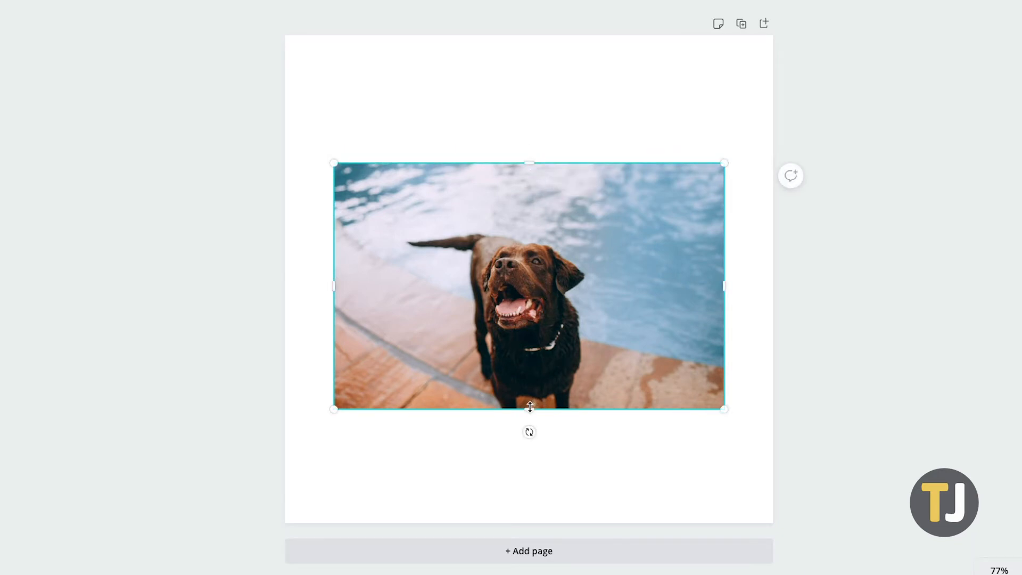
# - Trim the photo's bottom edge up slightly, cutting a little of the pool edge
pyautogui.moveTo(529, 409); pyautogui.dragTo(529, 396)
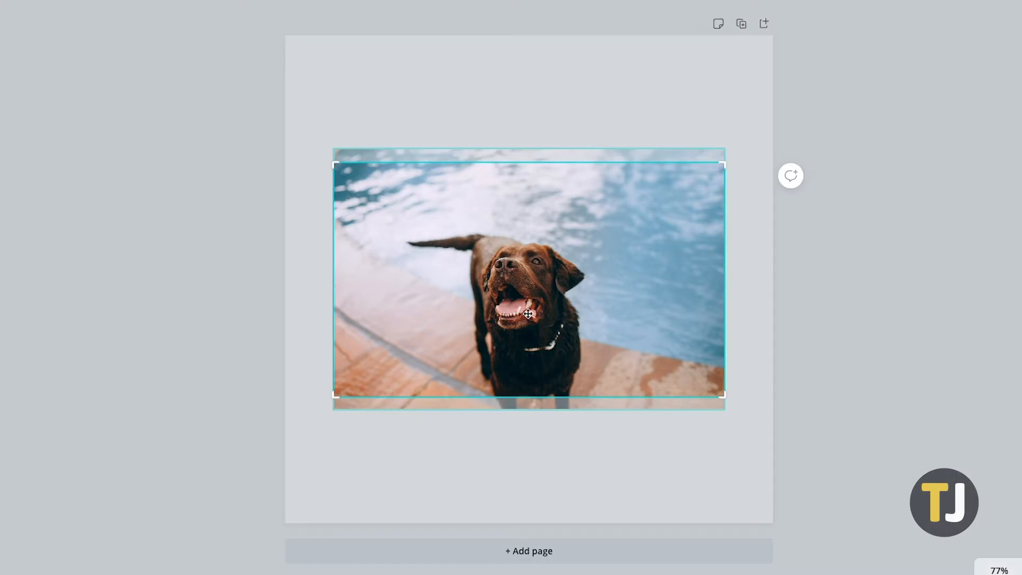
pyautogui.moveTo(359, 388)
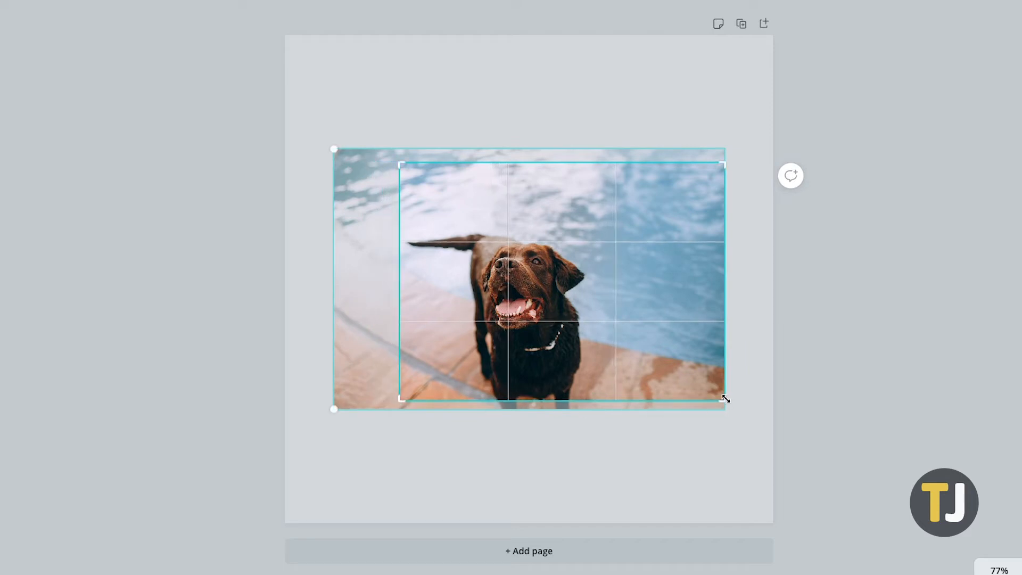
# - Pull the crop's right side inward so the frame sits close to the dog
pyautogui.moveTo(724, 401); pyautogui.dragTo(617, 394)
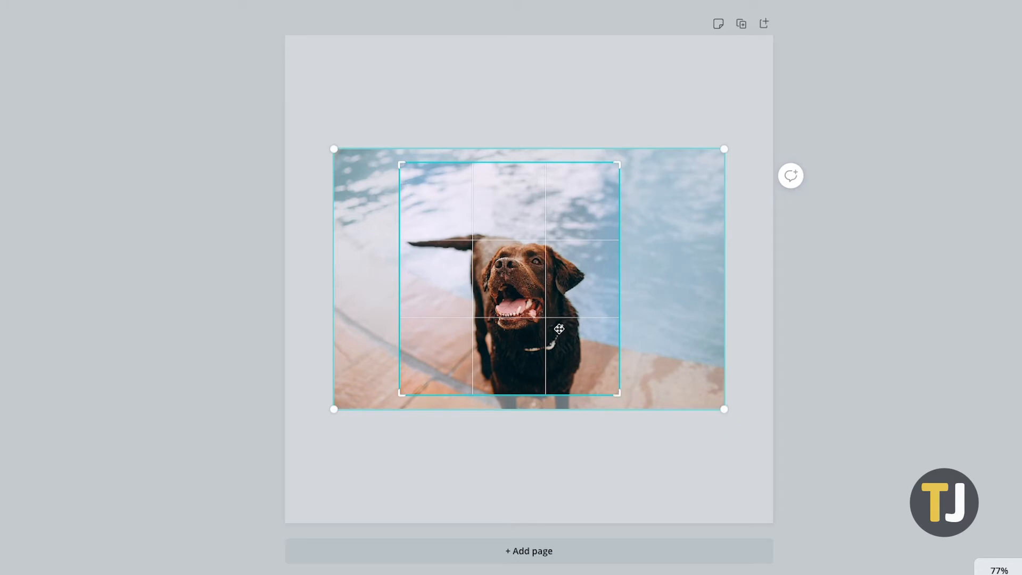
# - Nudge the photo upward inside the crop frame so the dog sits centred
pyautogui.moveTo(559, 329); pyautogui.dragTo(556, 319)
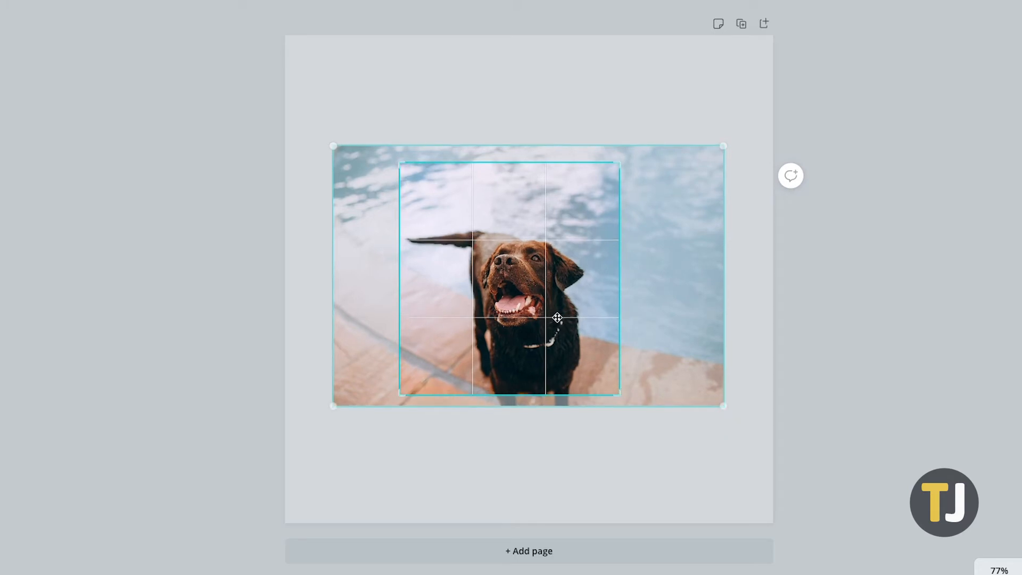
pyautogui.moveTo(557, 319); pyautogui.dragTo(553, 300)
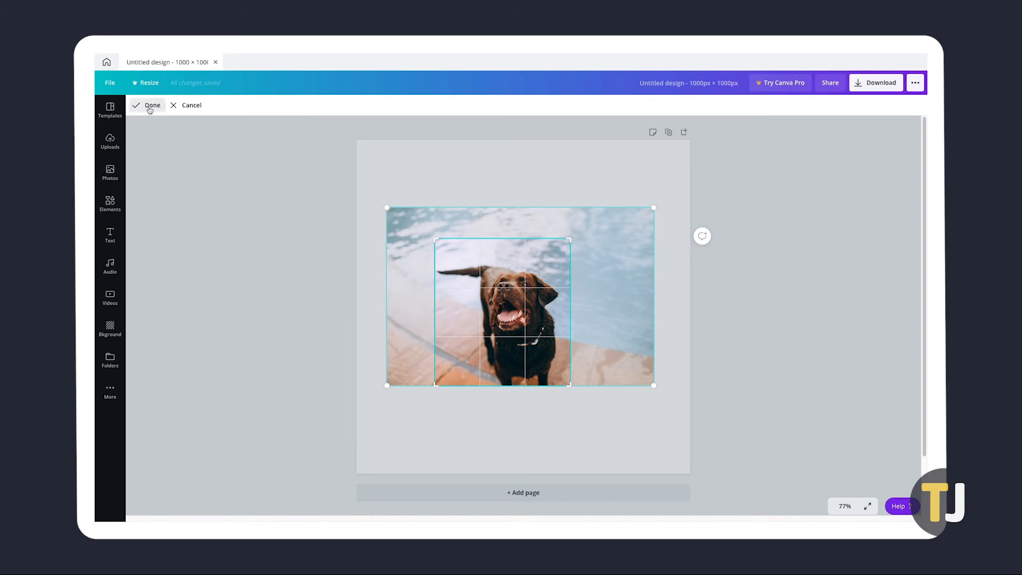
# - Apply the crop with Done, leaving a portrait photo of the dog on the page
pyautogui.click(151, 104)
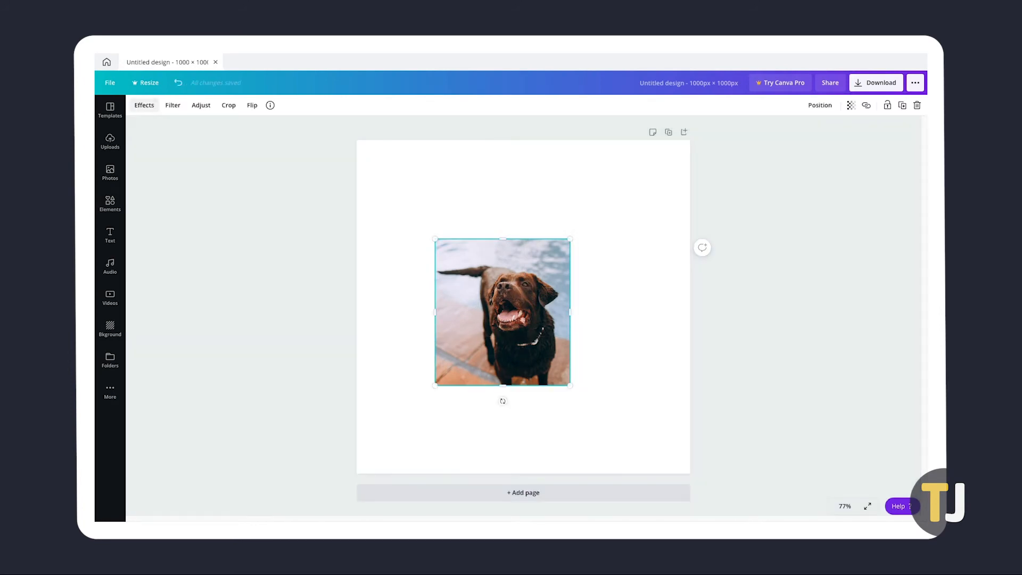